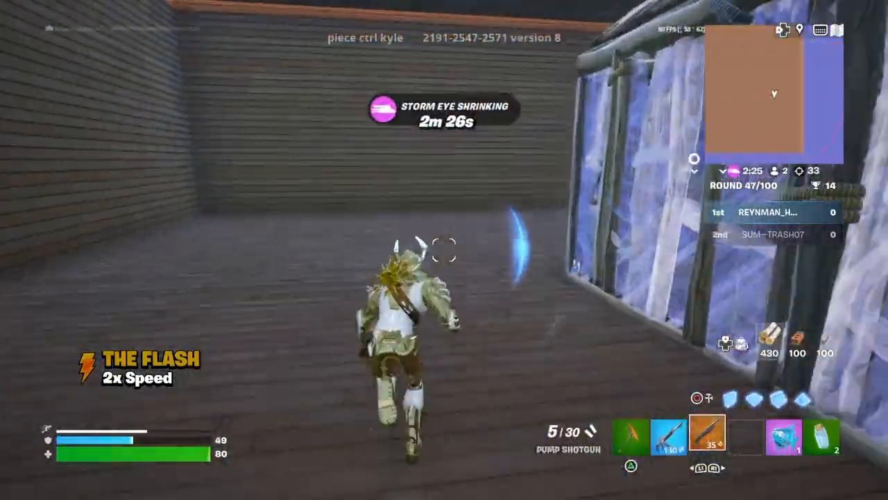
Fight the opponent through rounds 47 to 52, building and switching to weapon slot 3 as needed.
{"action": "left_click", "coordinate": [444, 250]}
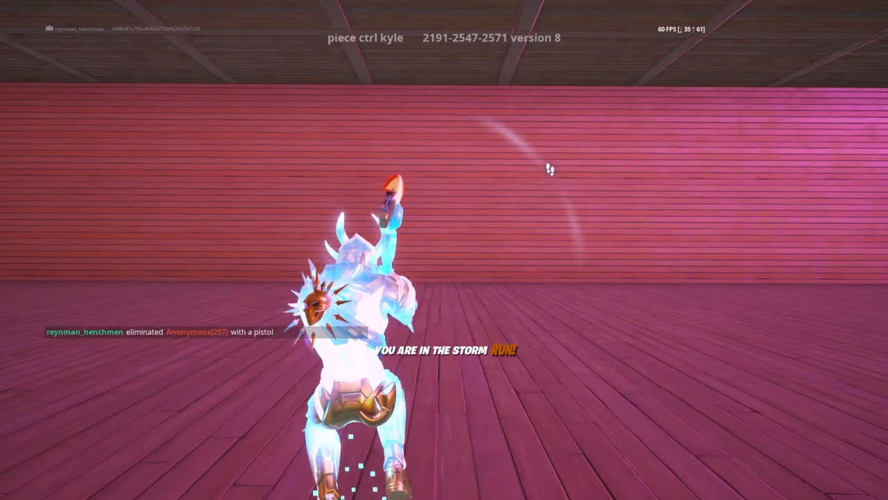
{"action": "key", "text": "b"}
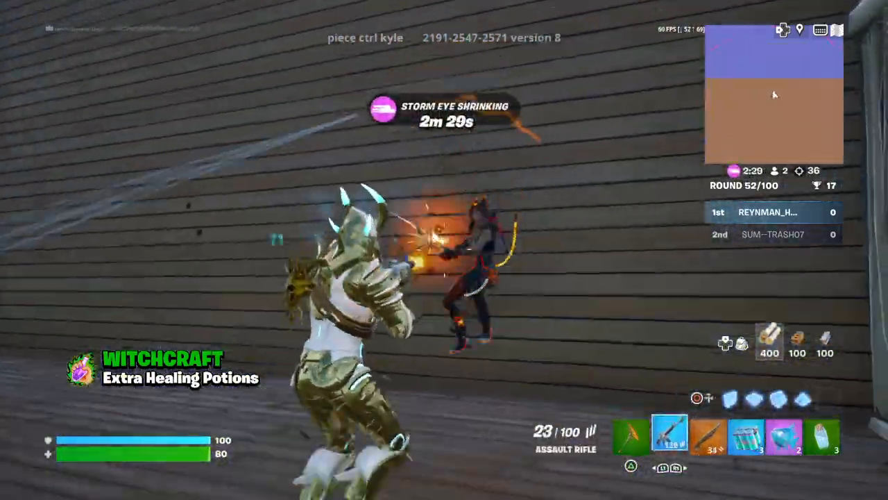
{"action": "key", "text": "3"}
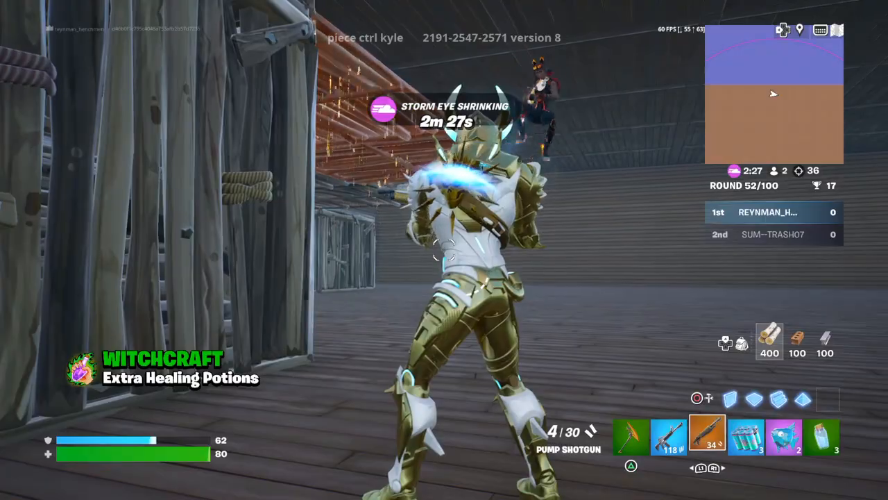